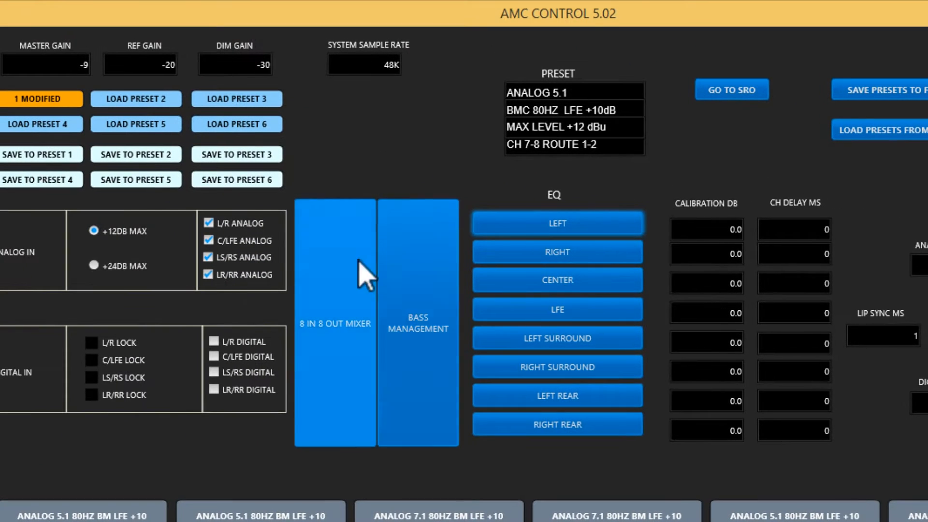
Store the current Analog 5.1 processor settings as preset 1
{"action": "left_click", "coordinate": [333, 323]}
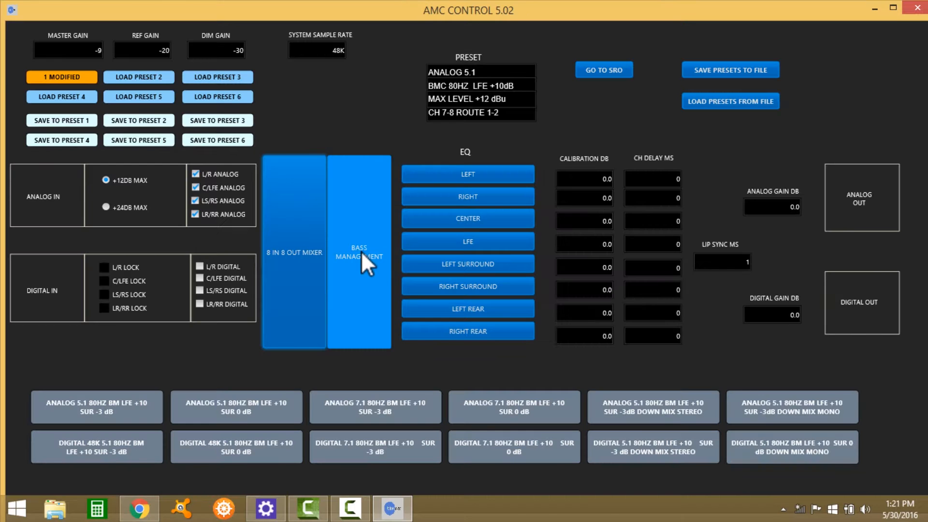
{"action": "left_click", "coordinate": [359, 251]}
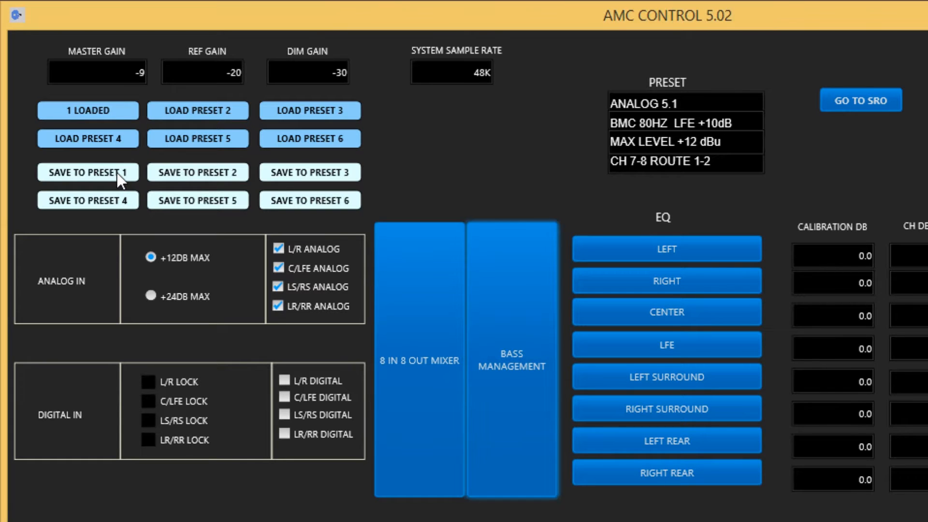
{"action": "left_click", "coordinate": [88, 172]}
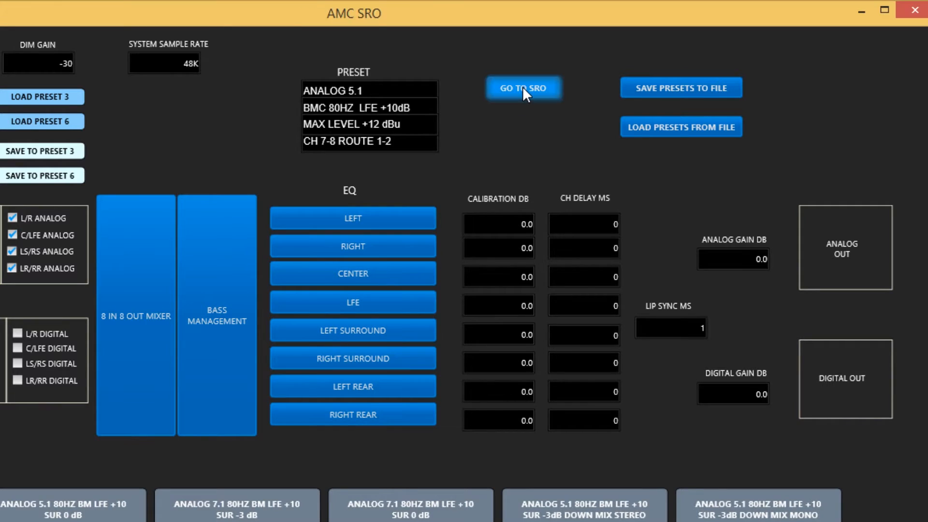
Go to SRO to show the left channel's target frequency response curve
{"action": "left_click", "coordinate": [523, 88]}
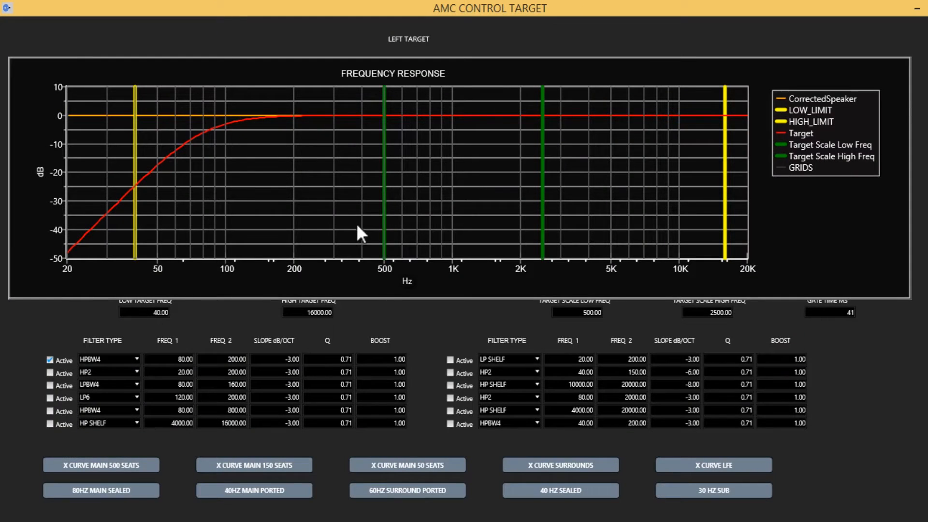
{"action": "mouse_move", "coordinate": [361, 290]}
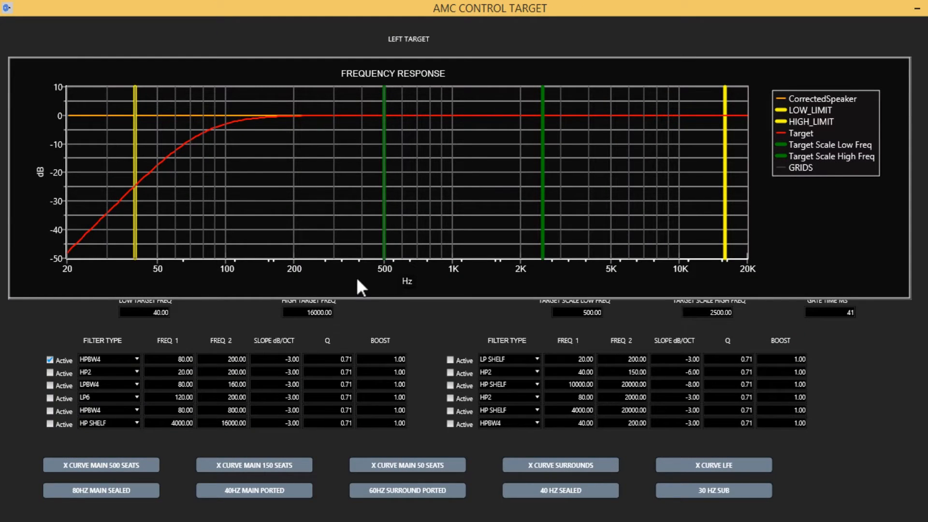